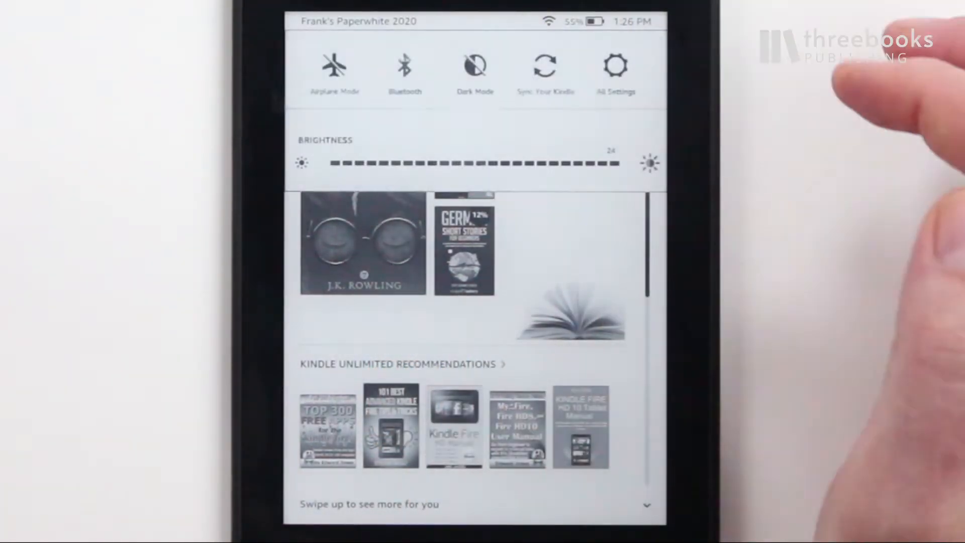
Reach the Create Passcode prompt via All Settings and Device Options
click(616, 67)
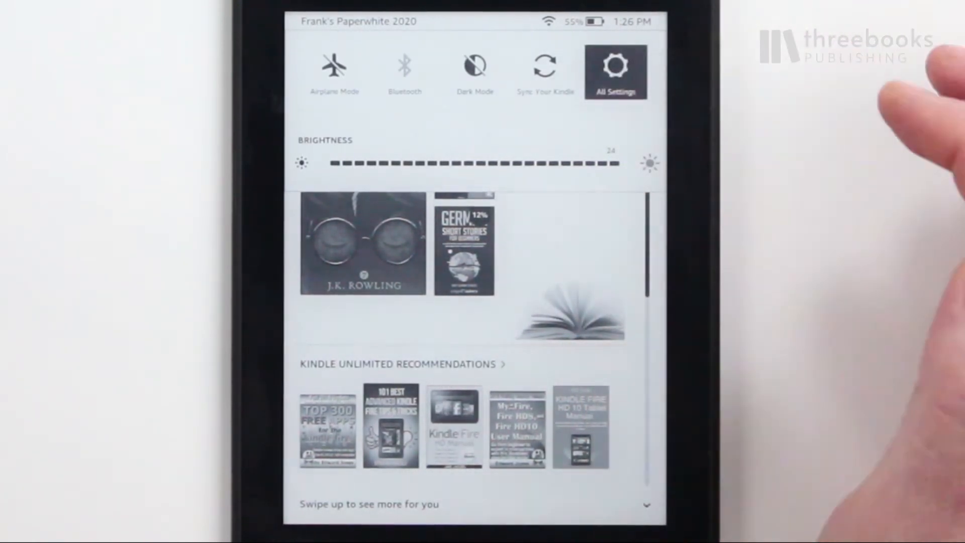
click(616, 71)
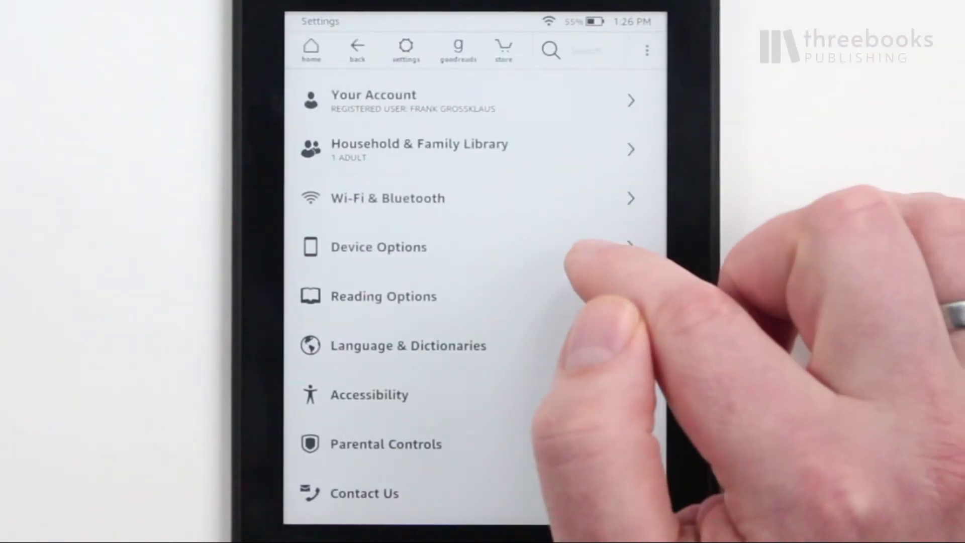
click(379, 247)
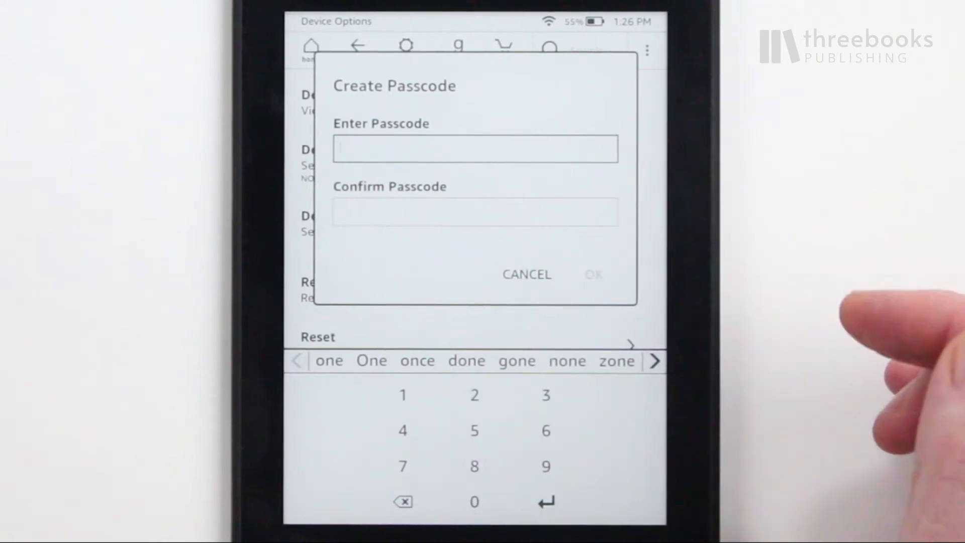
Enter and confirm a four-digit passcode on the number pad and save it with OK
click(402, 394)
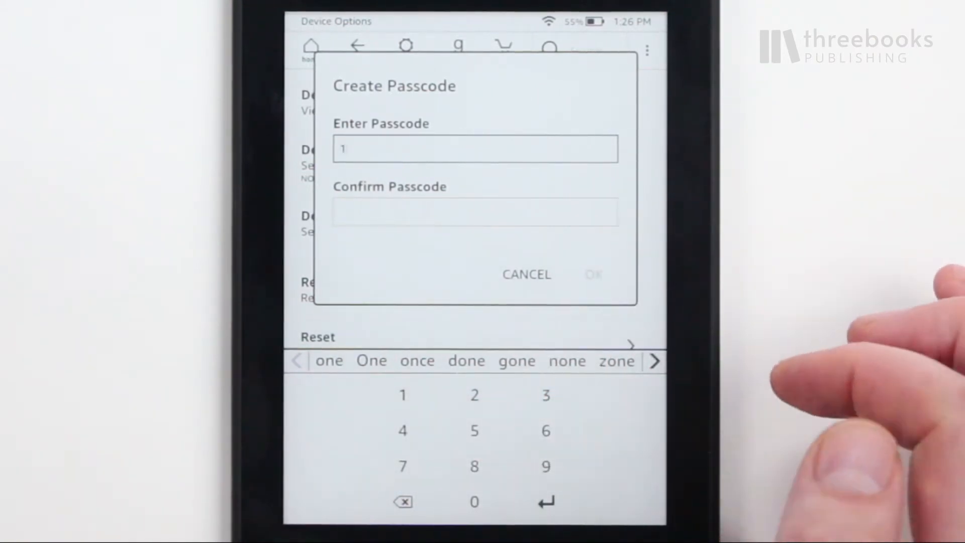
click(402, 395)
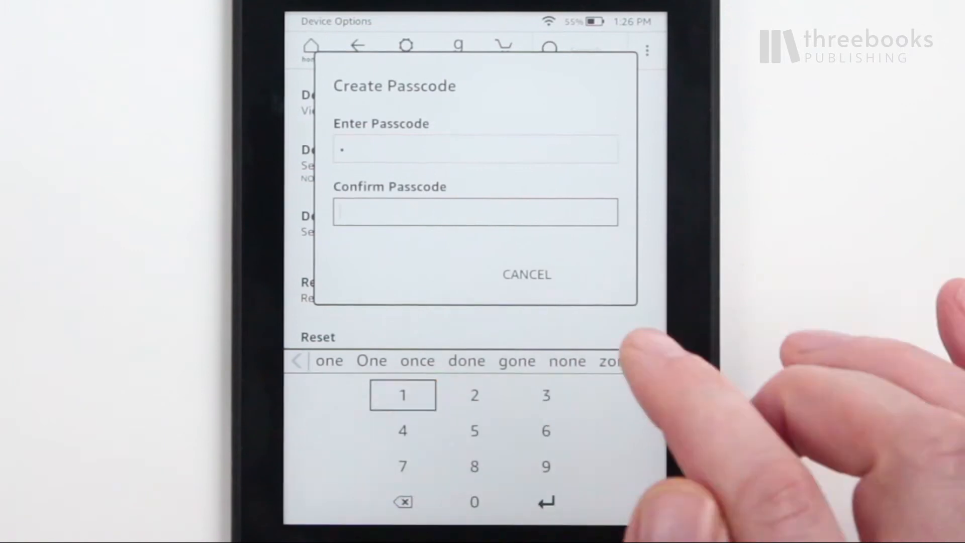
click(402, 395)
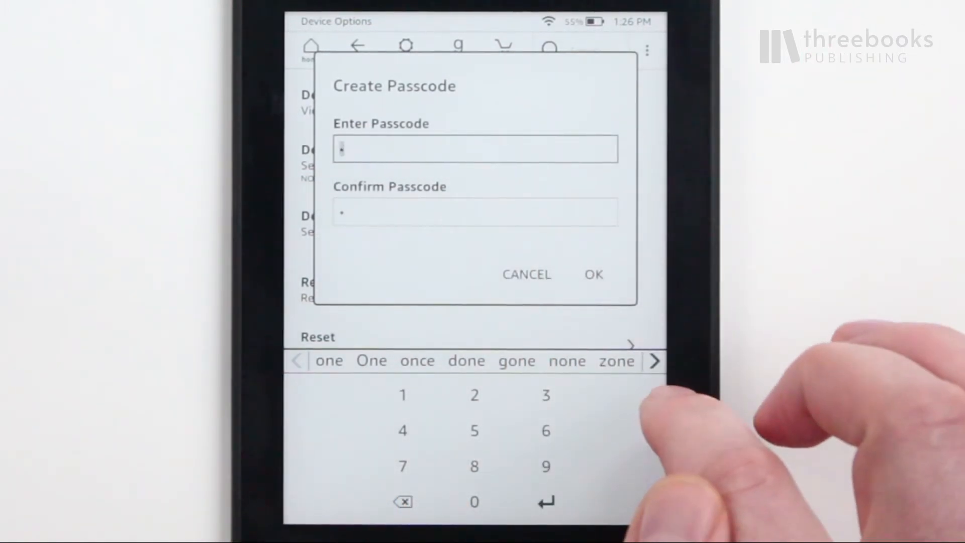
click(402, 501)
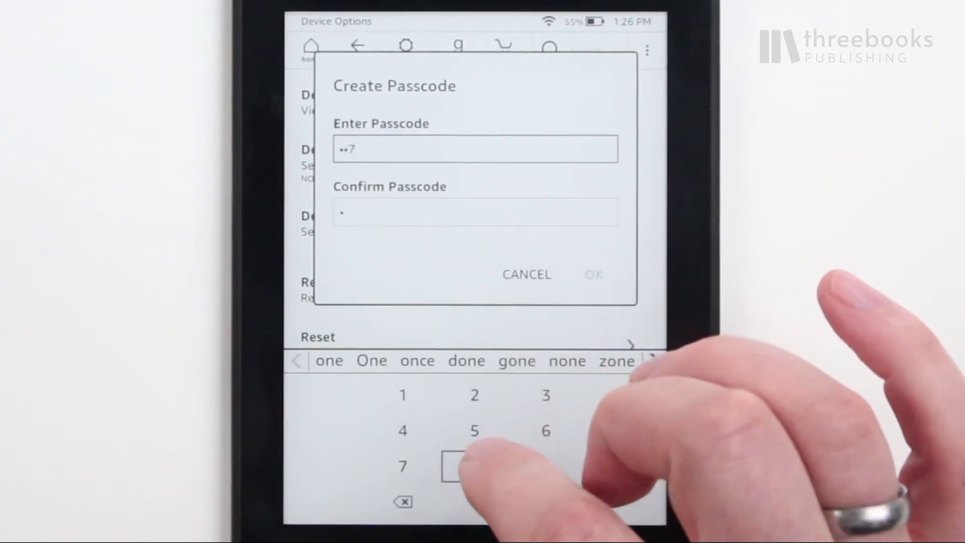
click(473, 466)
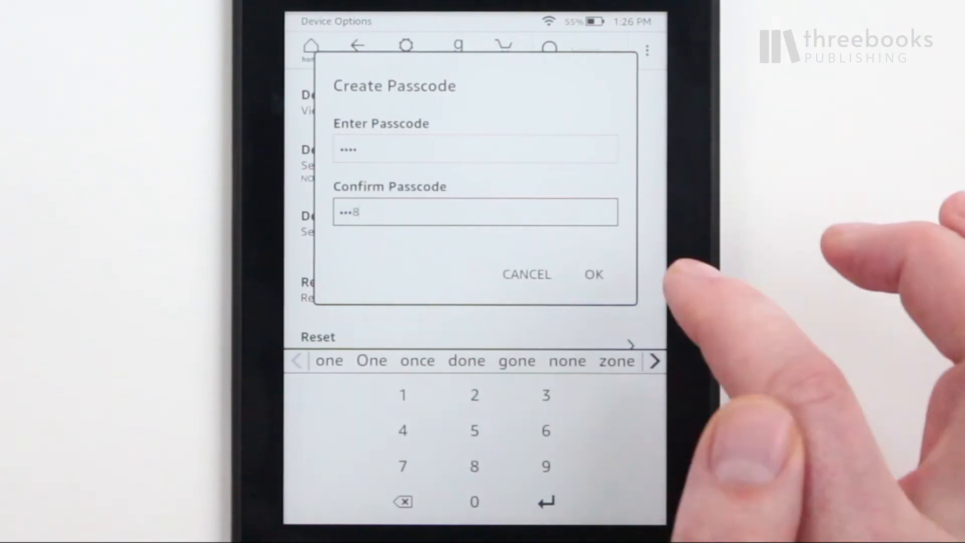
click(592, 273)
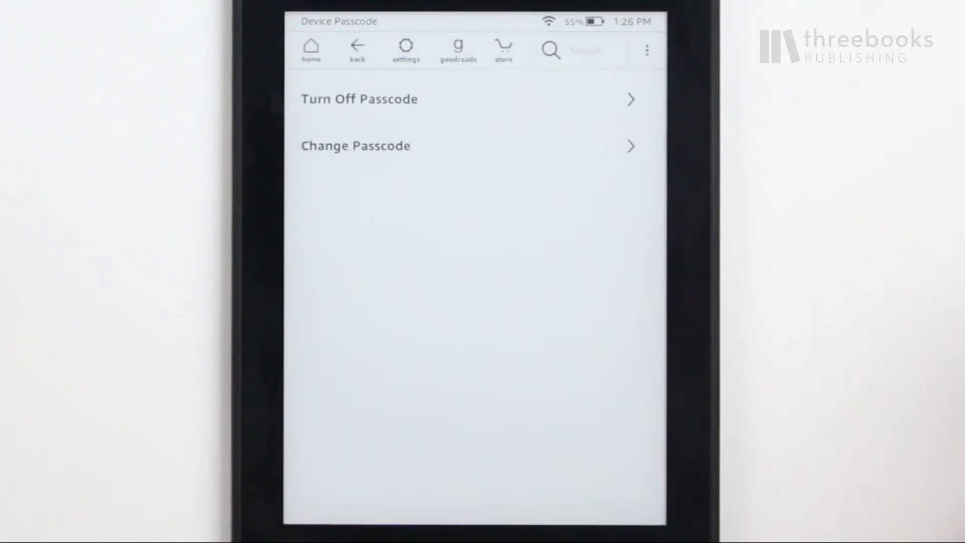